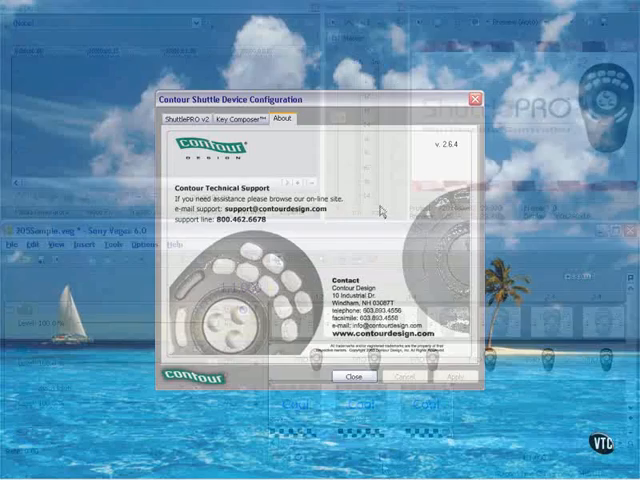
View the Contour Shuttle device configuration's About details with version and support info
left_click(353, 376)
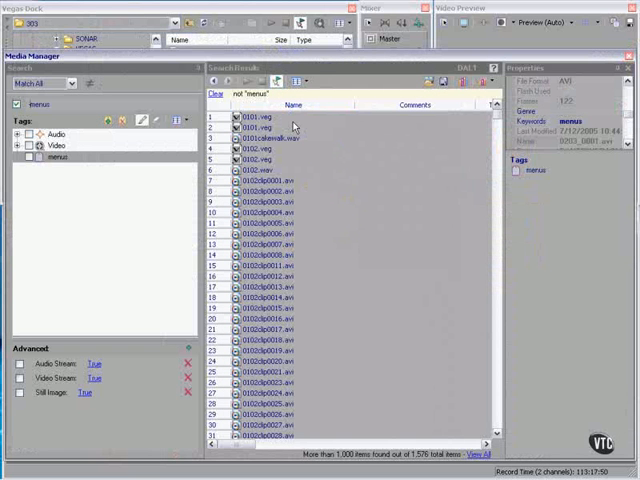
mouse_move(307, 362)
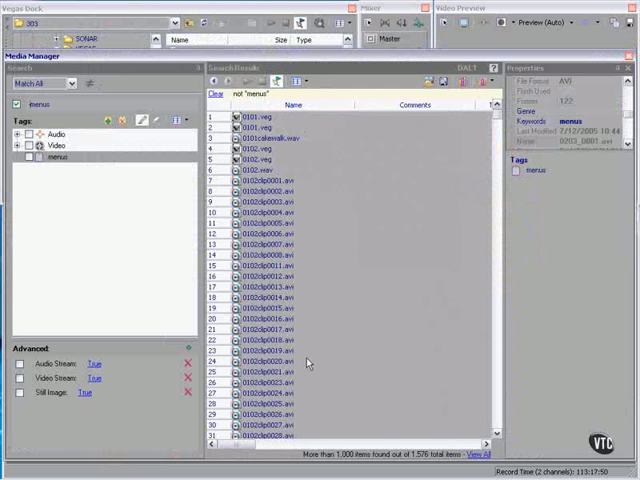
mouse_move(330, 302)
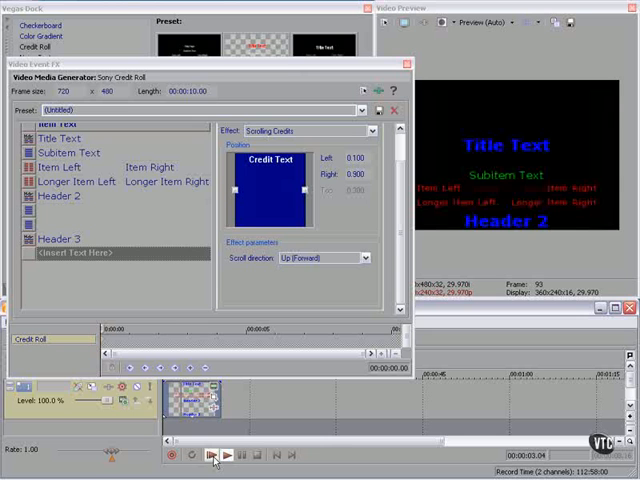
Preview the Sony Credit Roll scrolling upward with its title, subitem, item and header lines
left_click(225, 456)
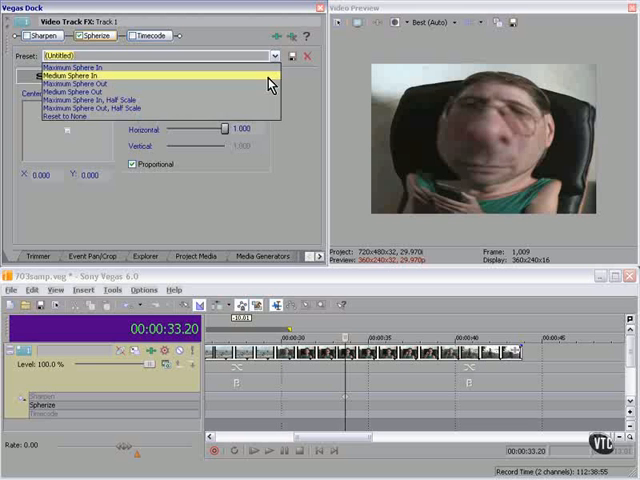
Choose the Medium Sphere In preset in the Spherize track effect
left_click(66, 75)
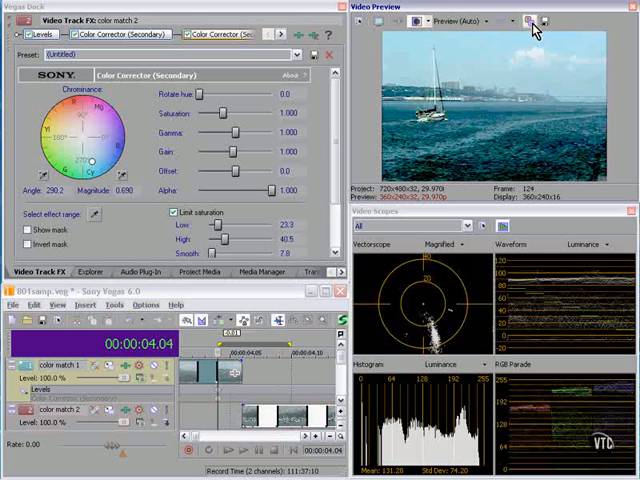
Show the Video Scopes set to All while the Color Corrector (Secondary) is applied to the sailboat clip
left_click(47, 33)
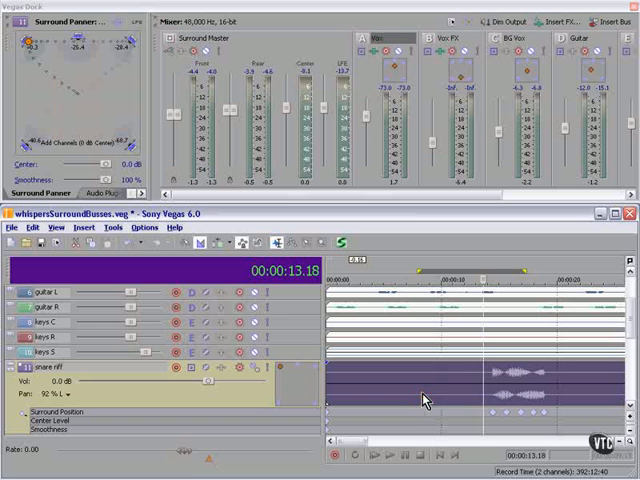
Add a Surround Position envelope point on the snare riff track in the 5.1 project
left_click(386, 455)
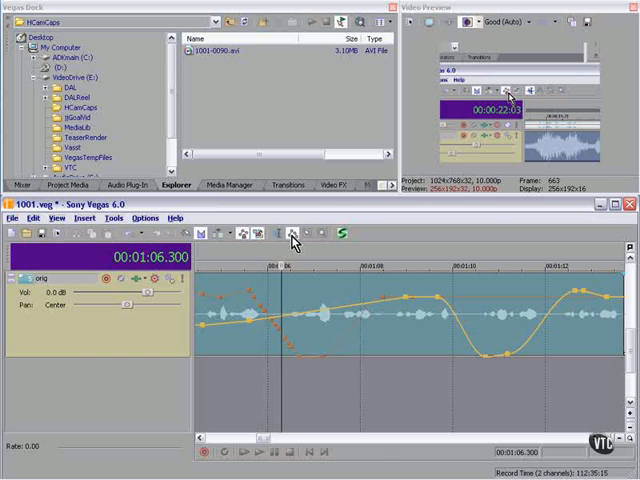
In the custom Windows Media Video V9 template's Audio settings, list the low-bitrate mono Attributes choices
right_click(290, 322)
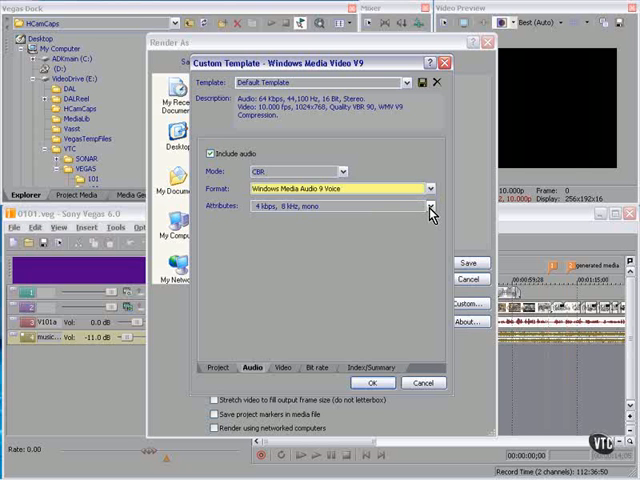
left_click(429, 206)
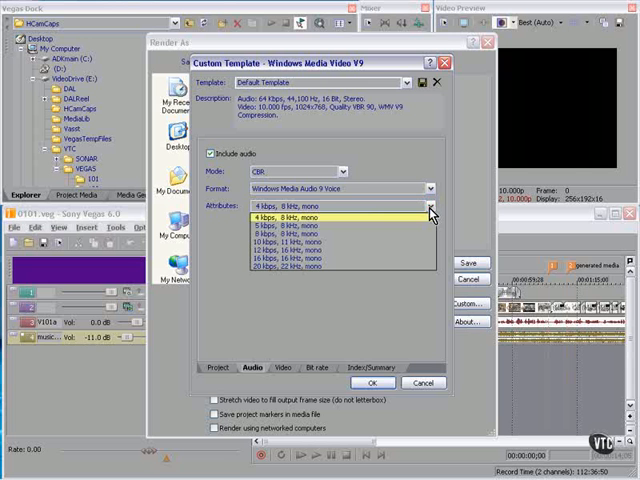
mouse_move(330, 267)
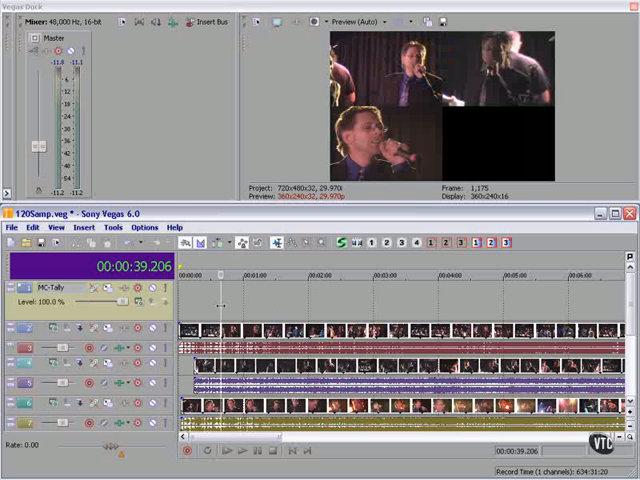
Enable multicamera preview so the concert's camera angles display together
left_click(477, 242)
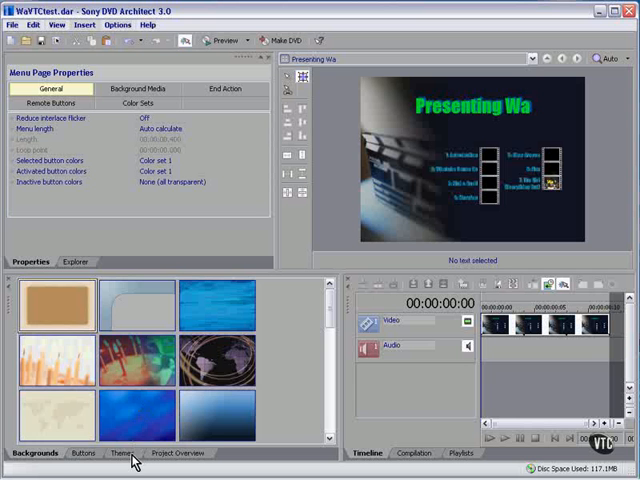
Browse the menu themes from Birthday through Wood 2, then return to the Backgrounds choices
left_click(122, 453)
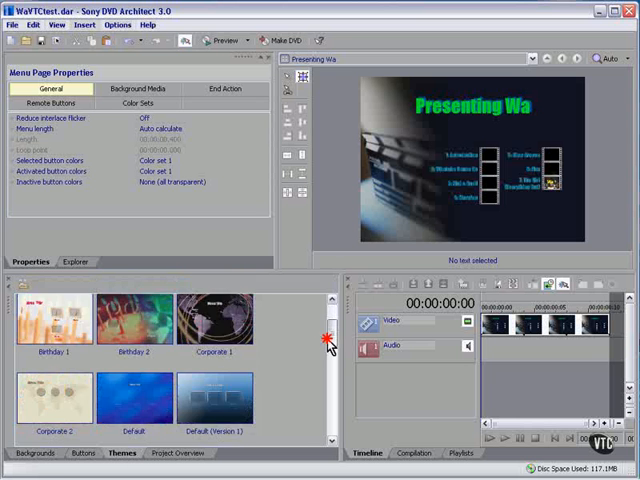
scroll("down", 3)
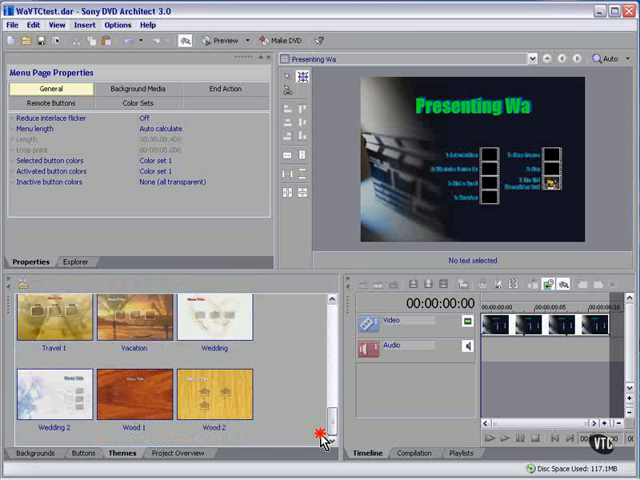
left_click(33, 453)
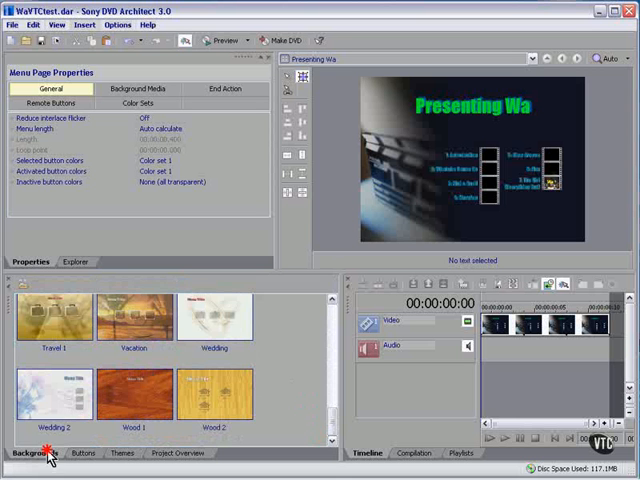